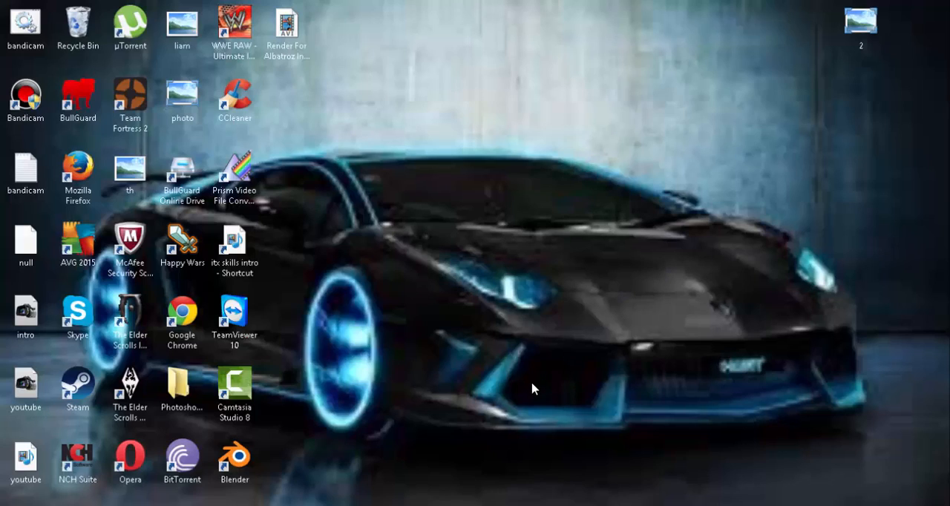
{"action": "mouse_move", "coordinate": [482, 338]}
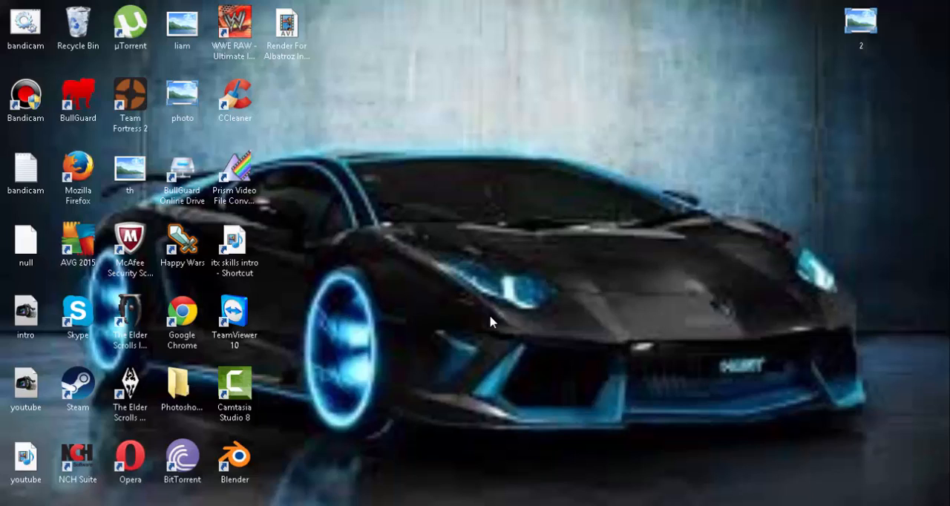
{"action": "mouse_move", "coordinate": [434, 409]}
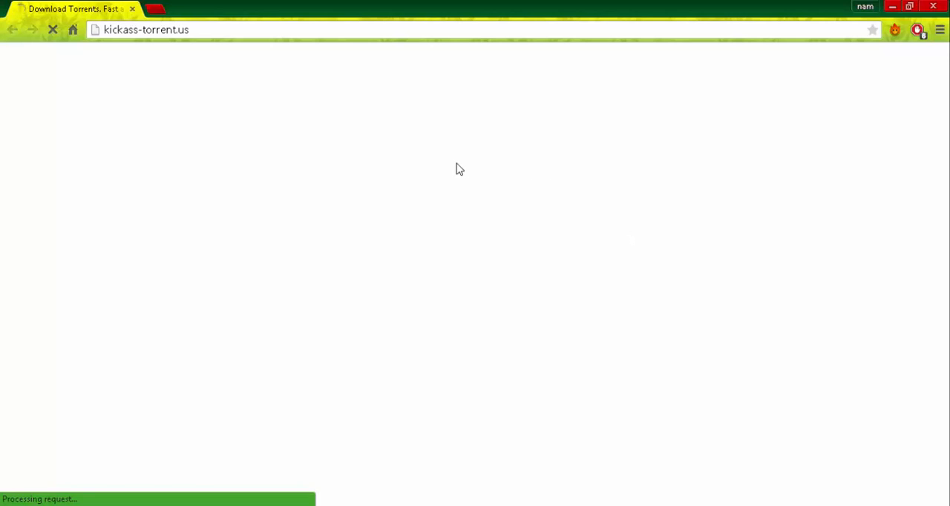
{"action": "mouse_move", "coordinate": [496, 230]}
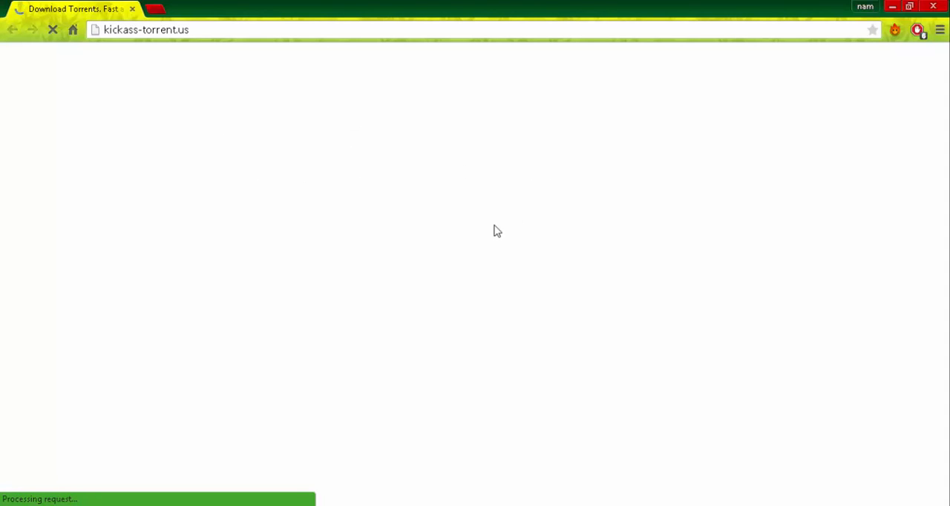
{"action": "mouse_move", "coordinate": [652, 80]}
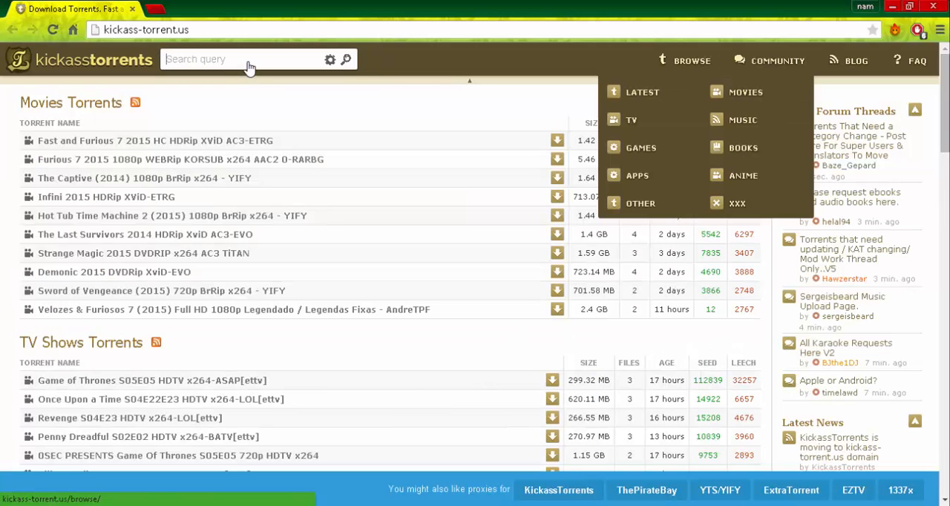
{"action": "mouse_move", "coordinate": [3, 200]}
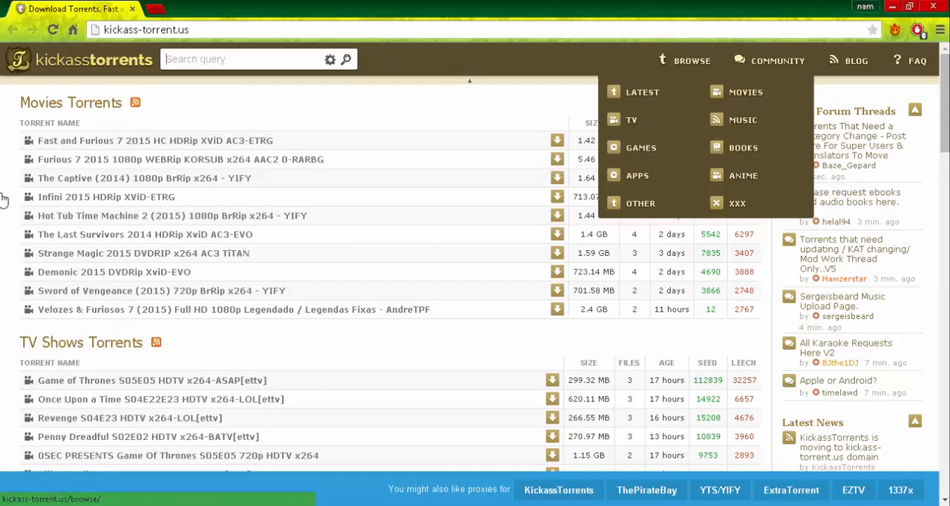
Enter 'minecraft' as the search query on kickass-torrent.us, correcting the 'minecrfat' typo.
{"action": "type", "text": "minecrfat"}
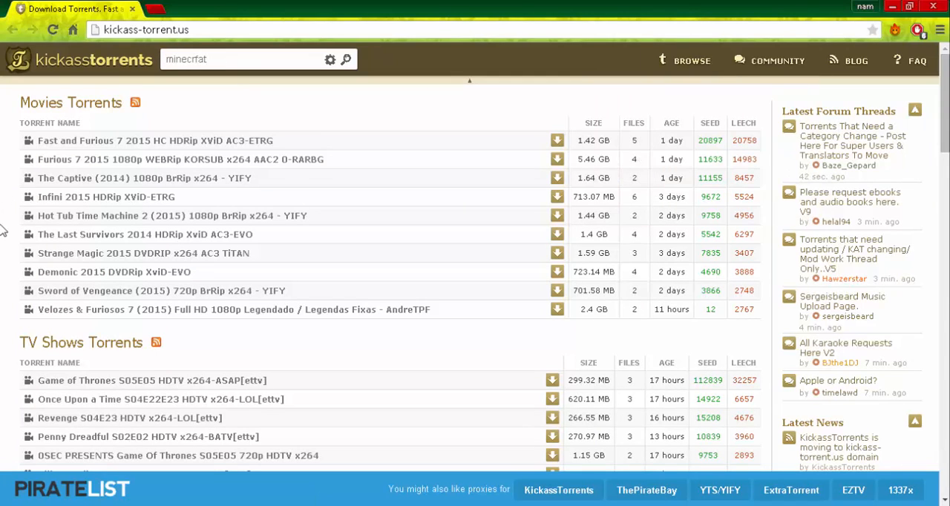
{"action": "key", "text": "BackSpace"}
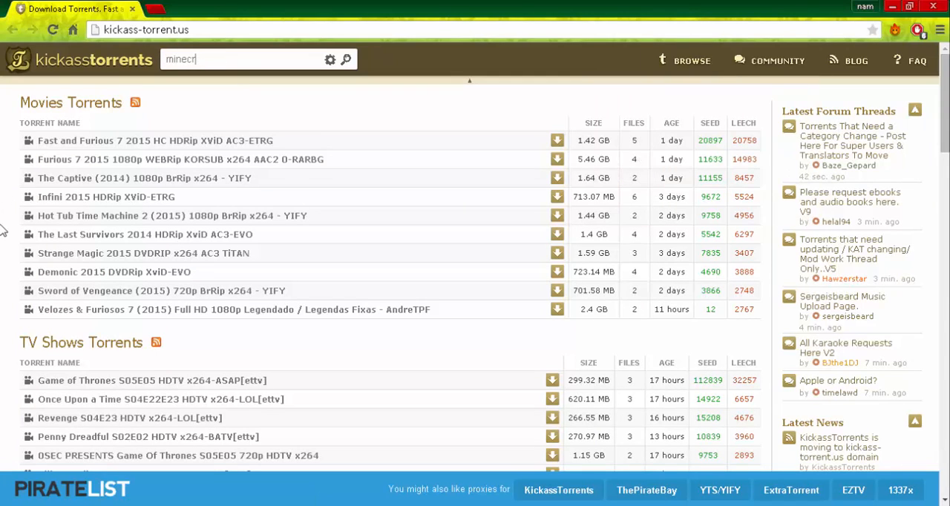
{"action": "type", "text": "aft"}
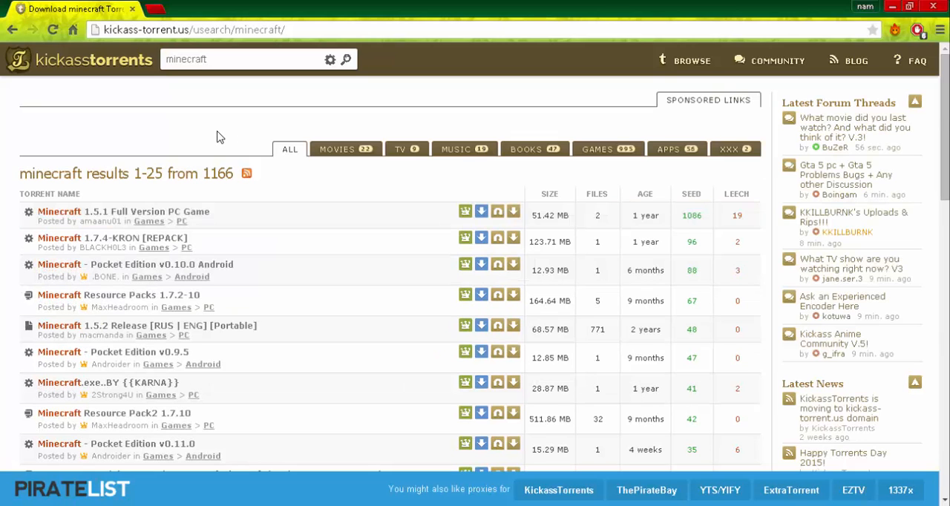
{"action": "mouse_move", "coordinate": [265, 287]}
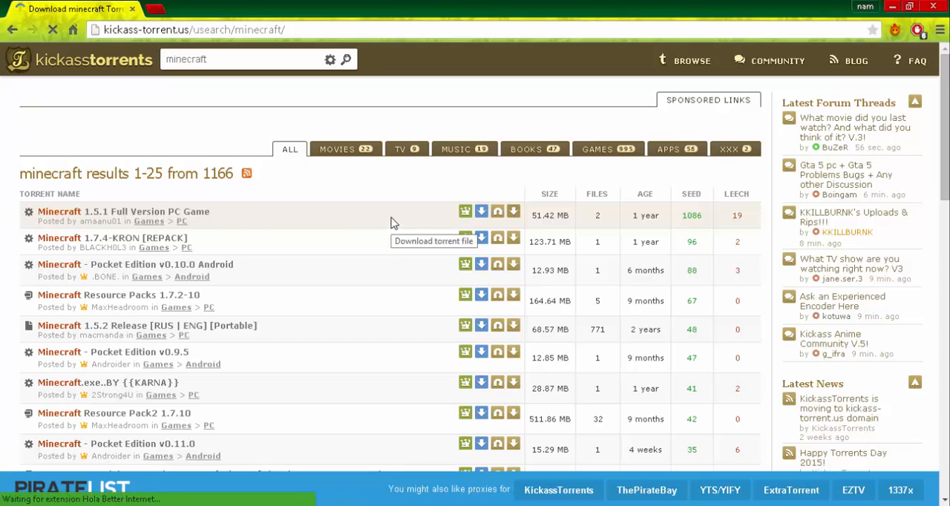
Download the torrent file for the Minecraft 1.5.1 Full Version PC Game result.
{"action": "left_click", "coordinate": [465, 211]}
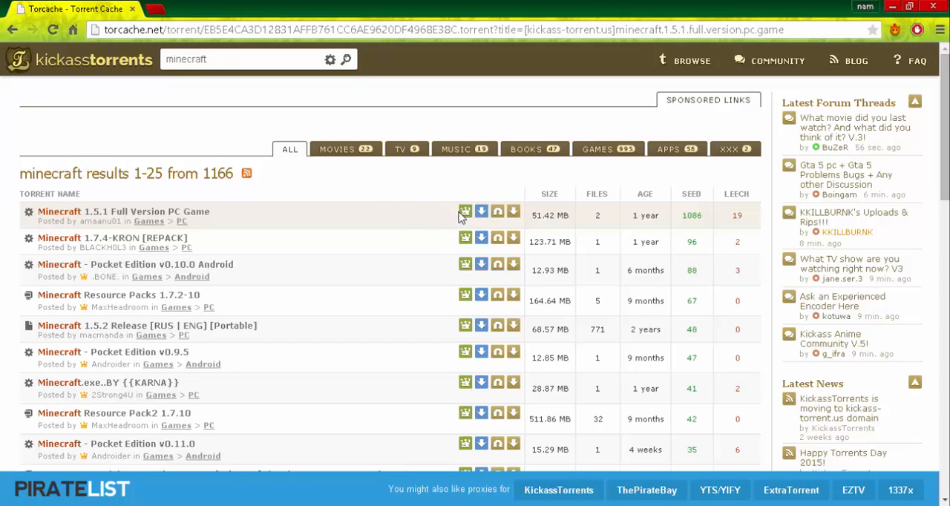
{"action": "left_click", "coordinate": [464, 212]}
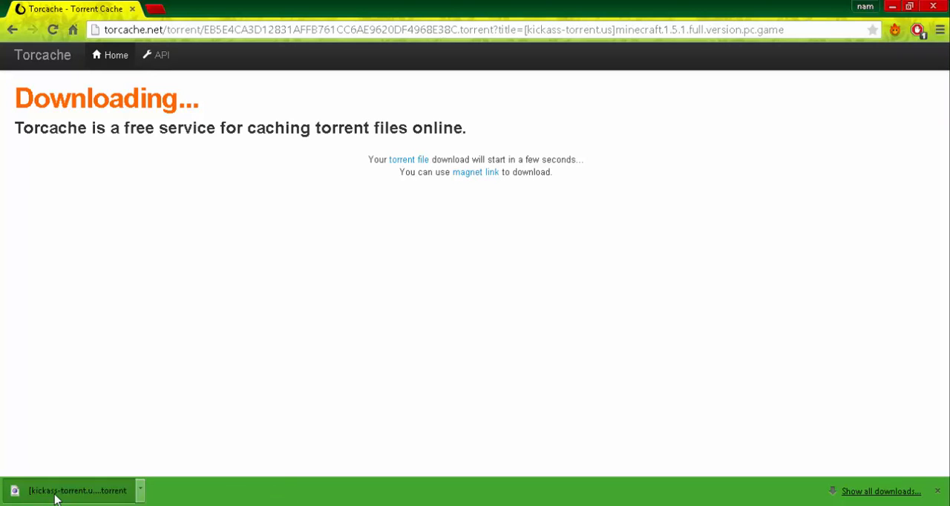
Hand the downloaded Minecraft .torrent from Chrome's download bar over to BitTorrent's Add New Torrent dialog.
{"action": "left_click", "coordinate": [74, 491]}
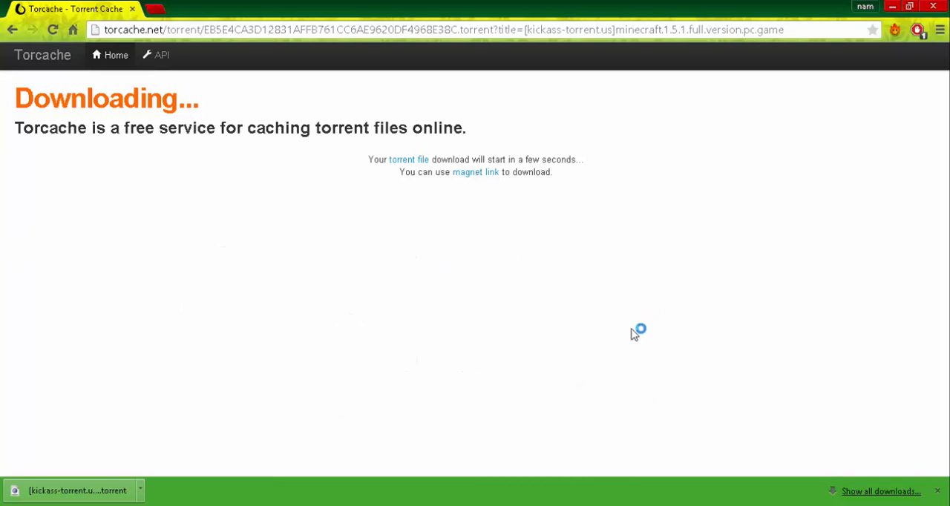
{"action": "left_click", "coordinate": [475, 172]}
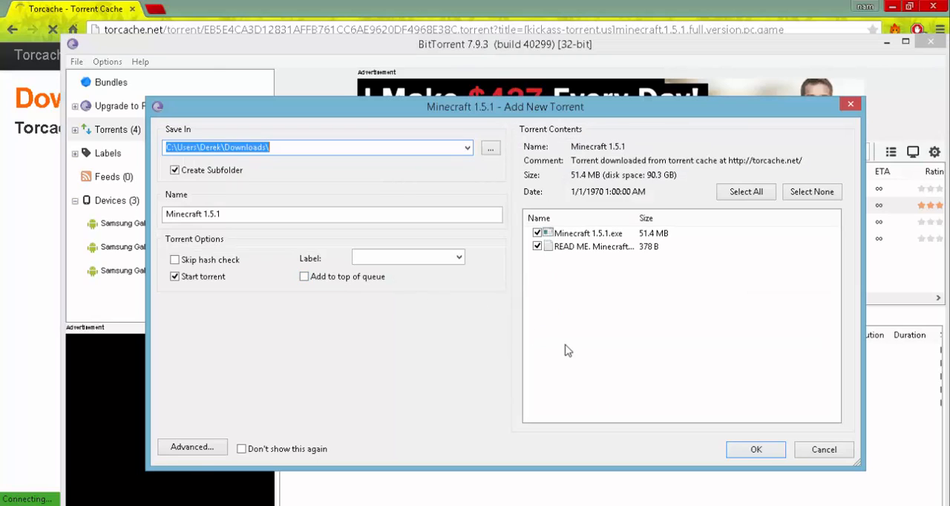
Confirm adding the Minecraft 1.5.1 torrent with both files checked and the Downloads save path.
{"action": "left_click", "coordinate": [755, 449]}
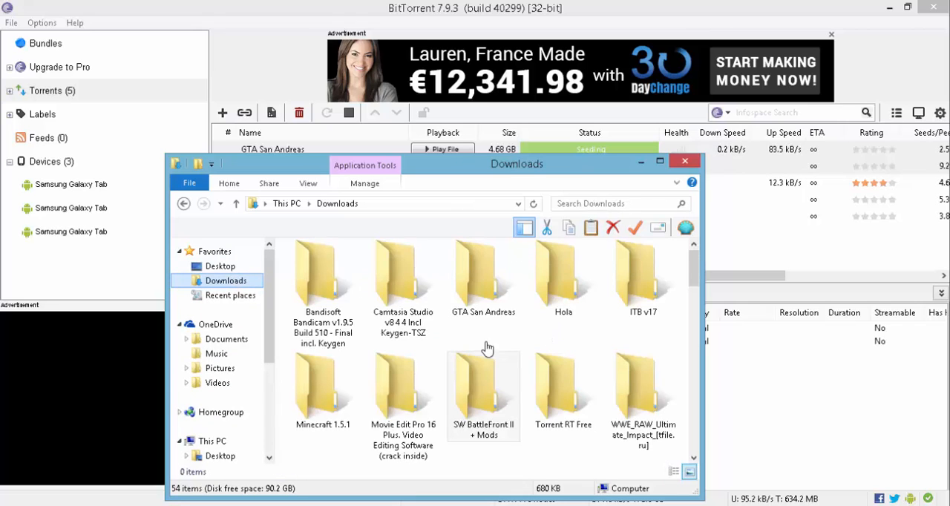
Enter the Minecraft 1.5.1 folder in Downloads and select the Minecraft 1.5.1 installer application.
{"action": "left_click", "coordinate": [323, 390]}
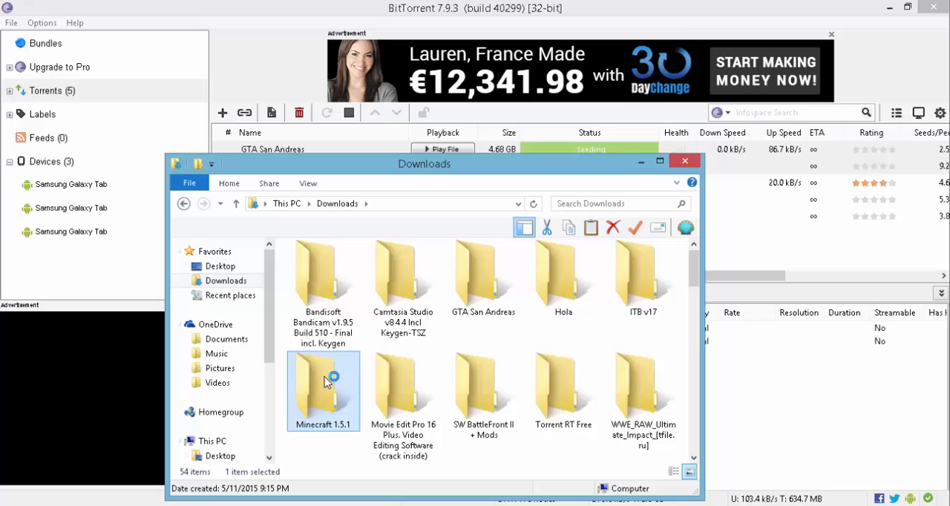
{"action": "double_click", "coordinate": [323, 386]}
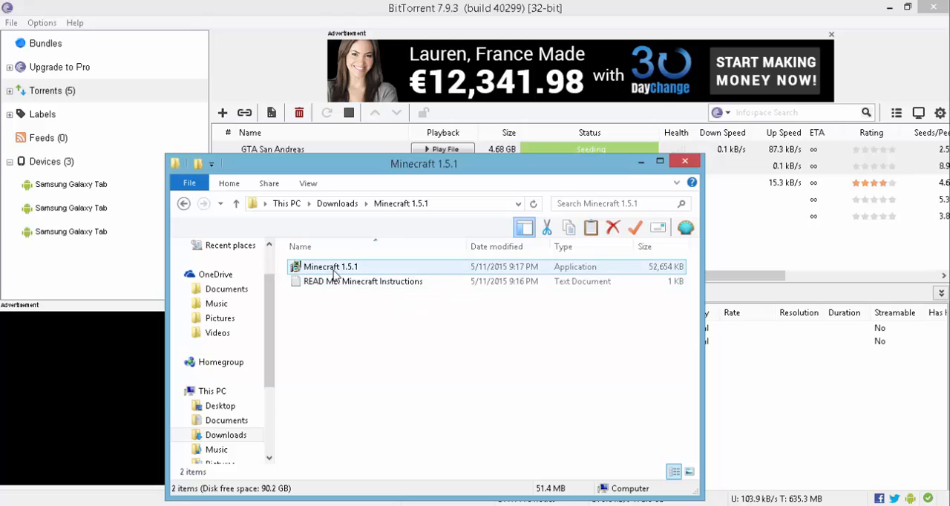
{"action": "left_click", "coordinate": [330, 267]}
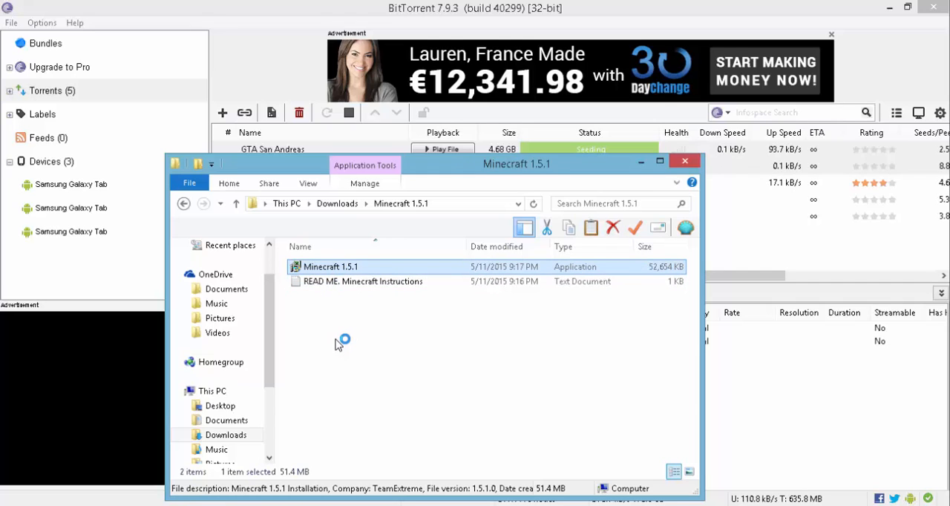
{"action": "mouse_move", "coordinate": [659, 348]}
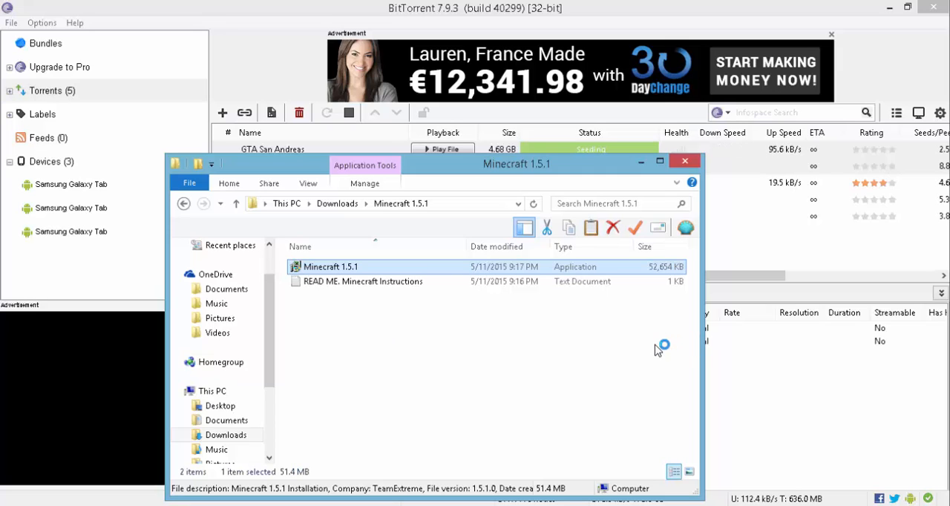
{"action": "mouse_move", "coordinate": [536, 336]}
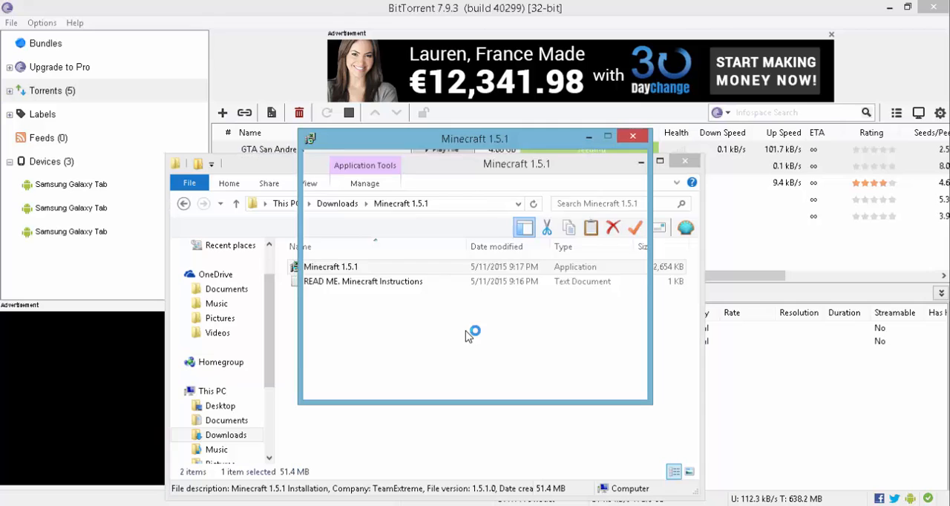
Run the Minecraft 1.5.1 setup with the default folder and a desktop icon, finishing with 'Launch Minecraft' ticked.
{"action": "double_click", "coordinate": [330, 266]}
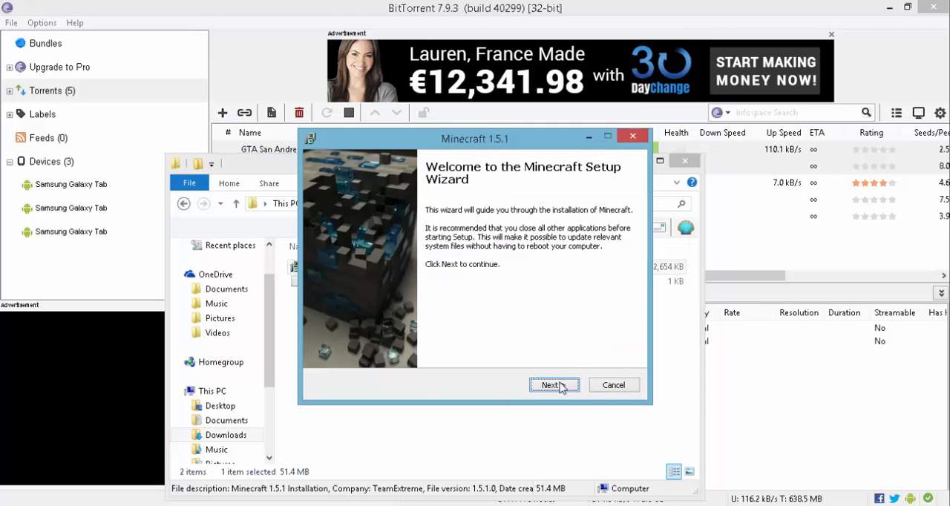
{"action": "left_click", "coordinate": [551, 384]}
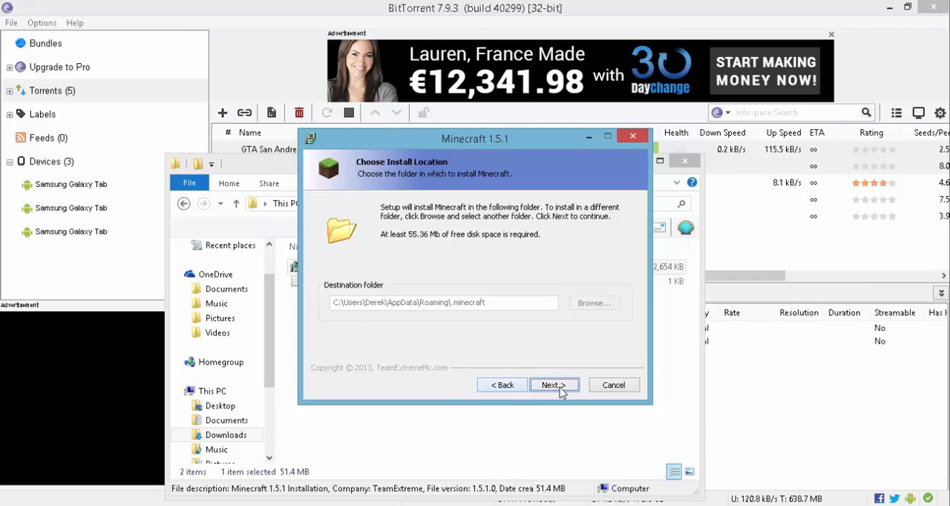
{"action": "left_click", "coordinate": [554, 385]}
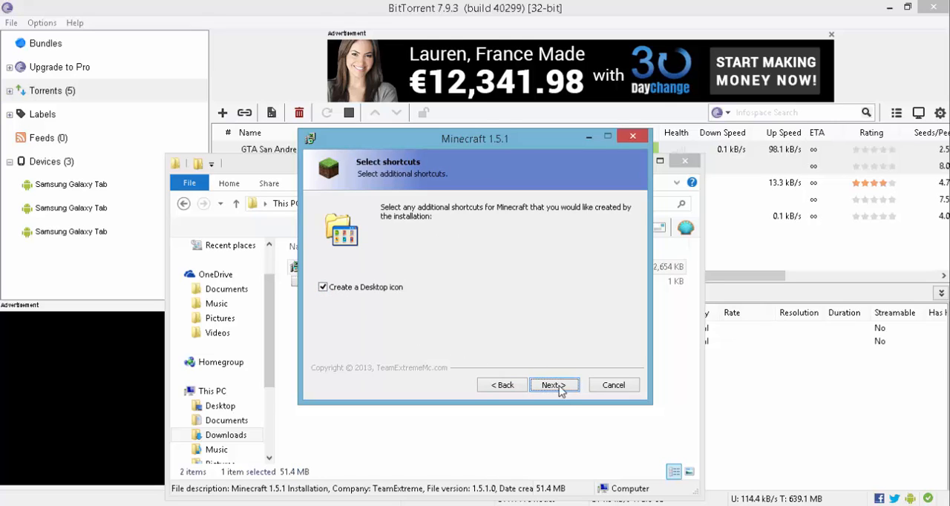
{"action": "left_click", "coordinate": [553, 384]}
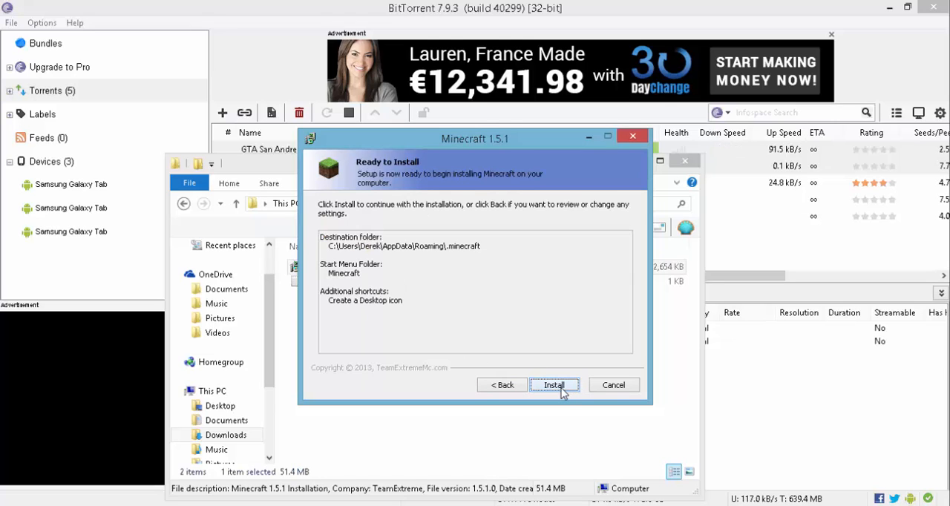
{"action": "left_click", "coordinate": [555, 385]}
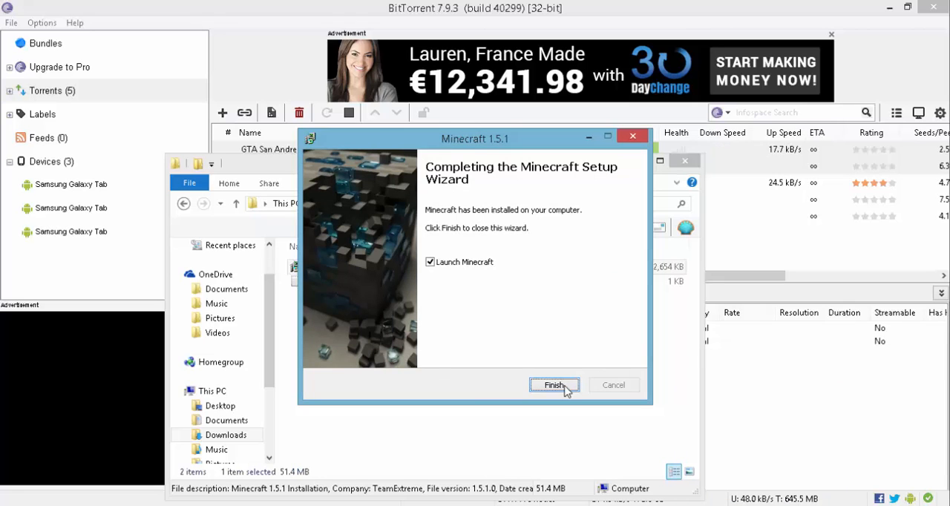
{"action": "left_click", "coordinate": [554, 384]}
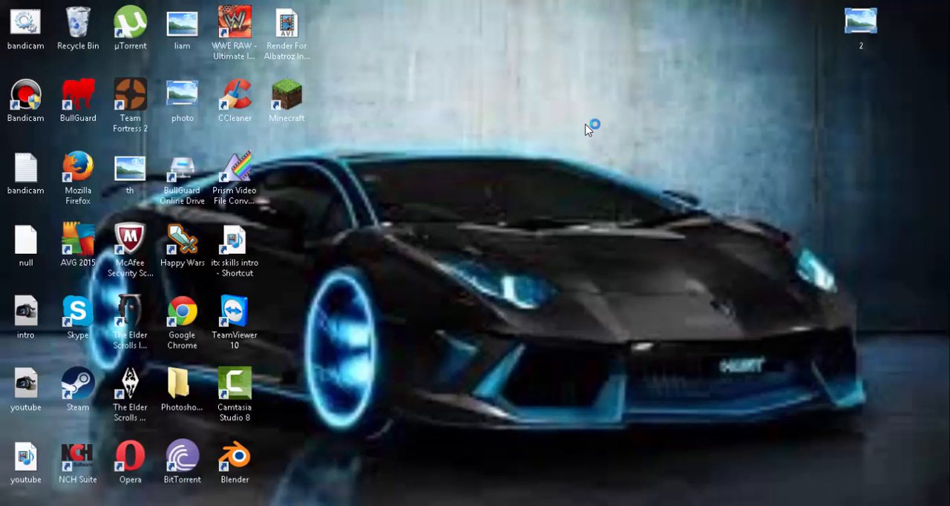
{"action": "mouse_move", "coordinate": [622, 184]}
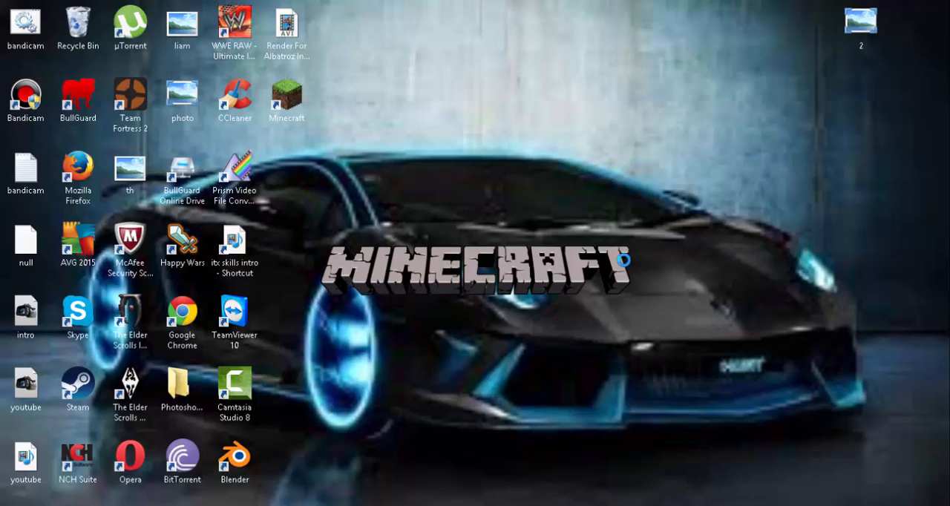
{"action": "mouse_move", "coordinate": [686, 312]}
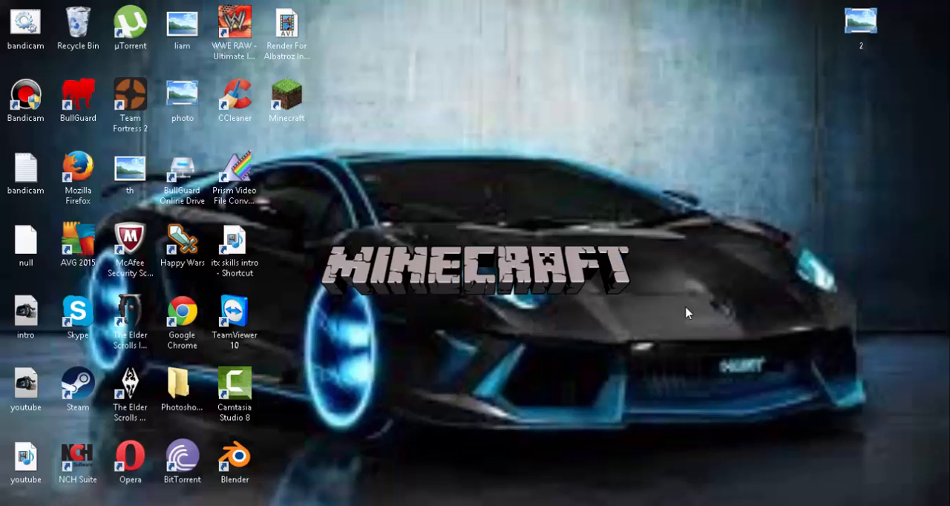
{"action": "mouse_move", "coordinate": [661, 274]}
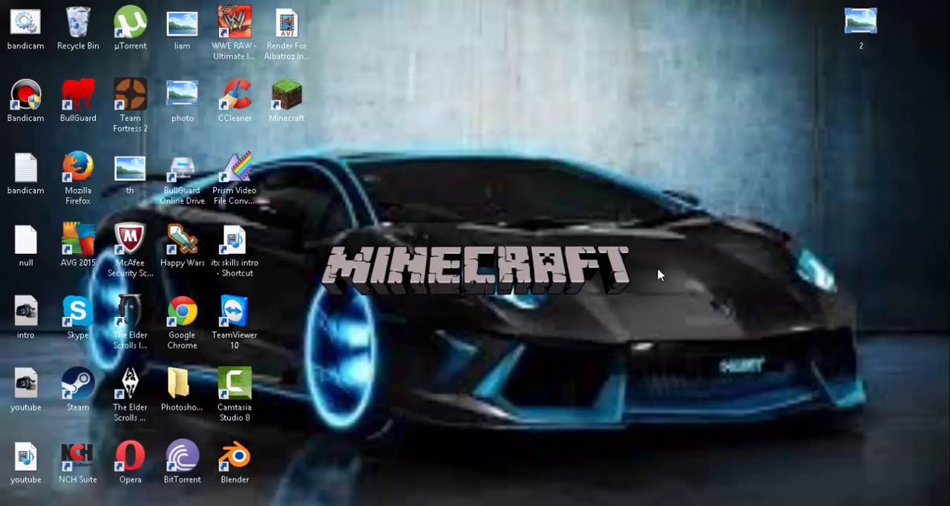
{"action": "mouse_move", "coordinate": [653, 278]}
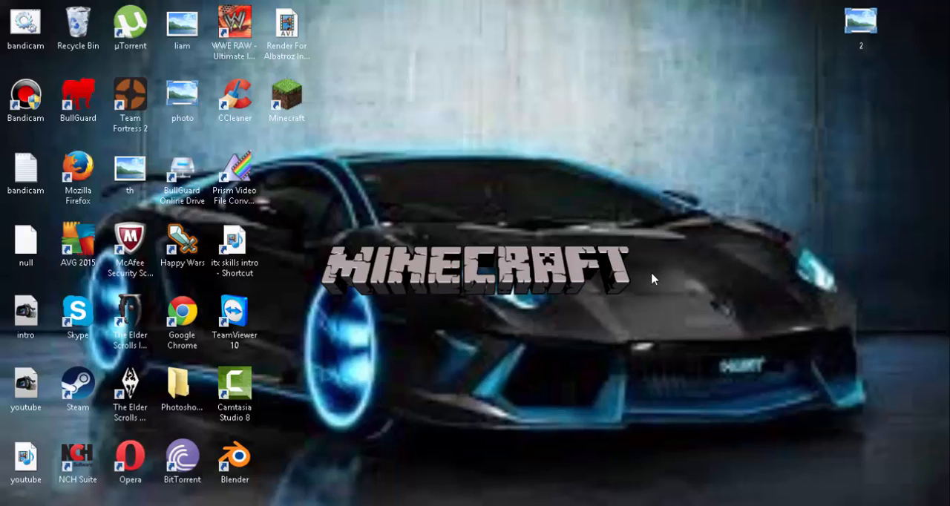
{"action": "mouse_move", "coordinate": [652, 281]}
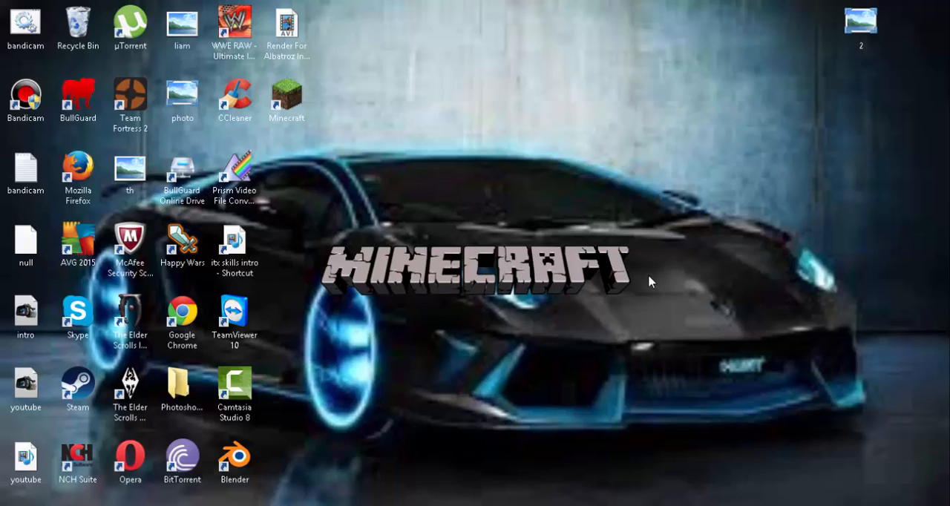
{"action": "mouse_move", "coordinate": [567, 337]}
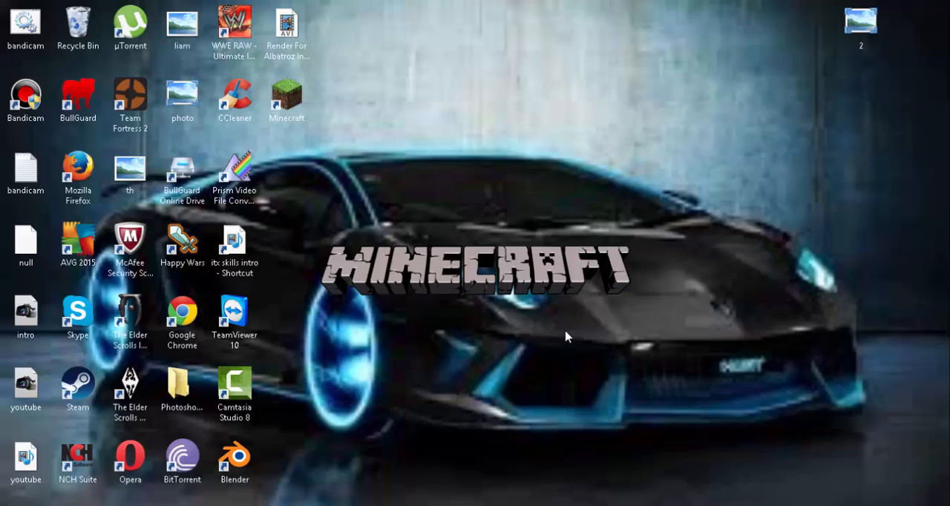
{"action": "mouse_move", "coordinate": [586, 308]}
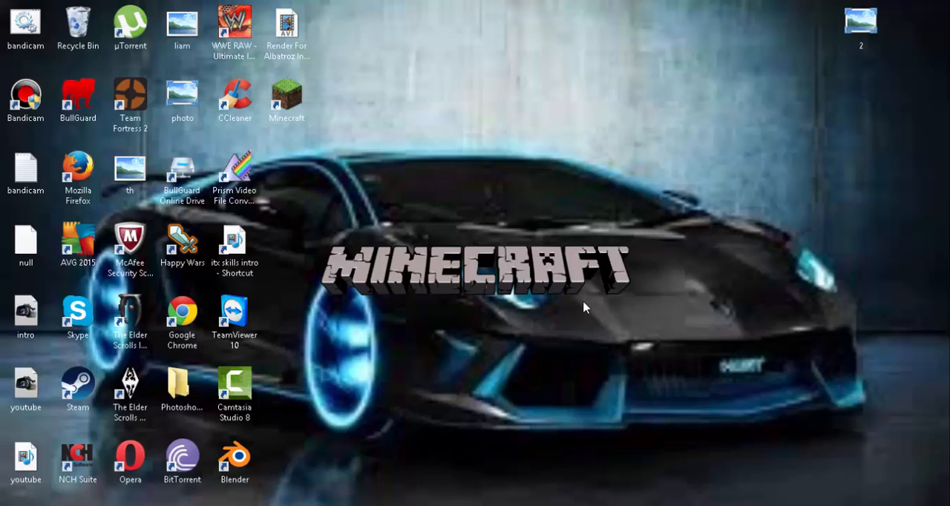
{"action": "mouse_move", "coordinate": [581, 315]}
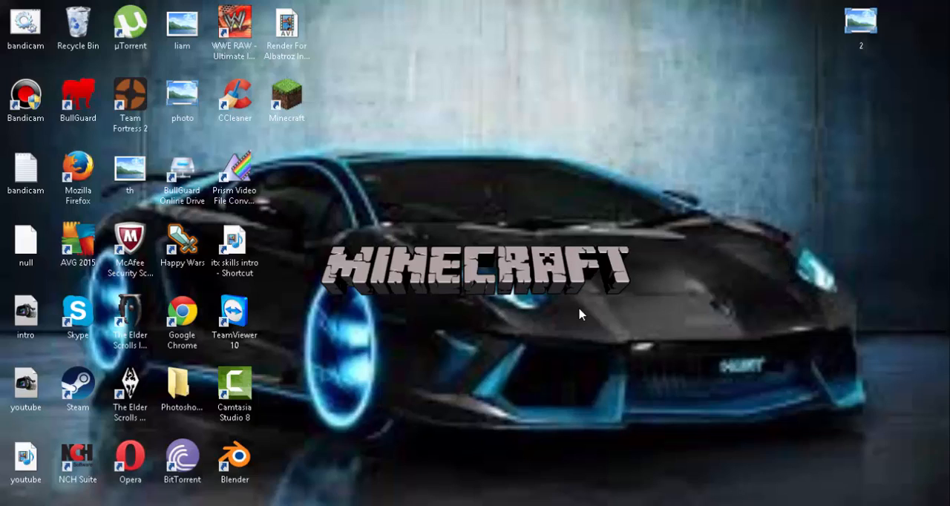
Start Minecraft from its desktop shortcut so the launcher window loads the Mojang splash.
{"action": "double_click", "coordinate": [287, 98]}
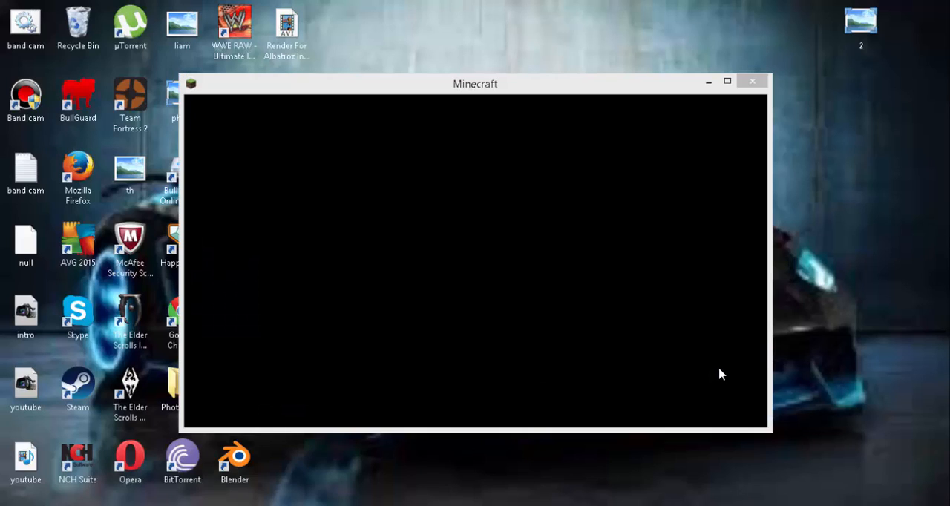
{"action": "mouse_move", "coordinate": [486, 80]}
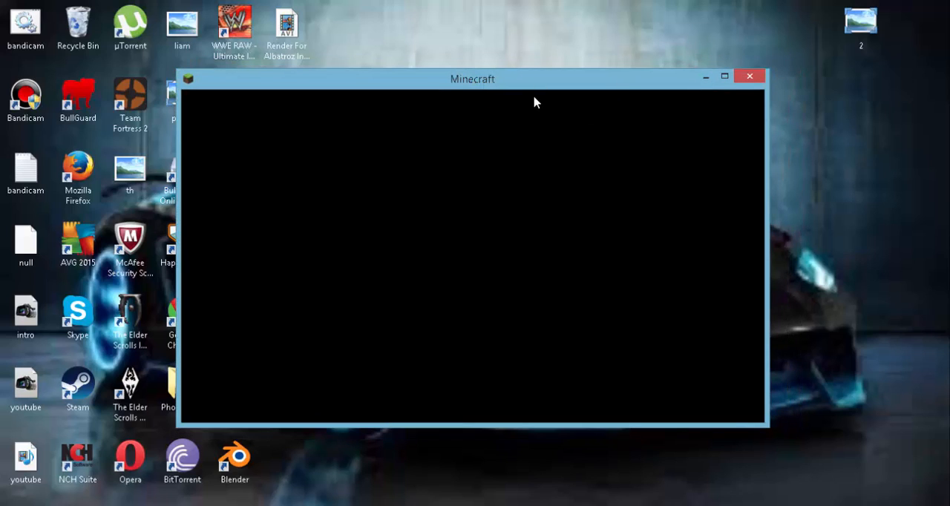
{"action": "mouse_move", "coordinate": [662, 168]}
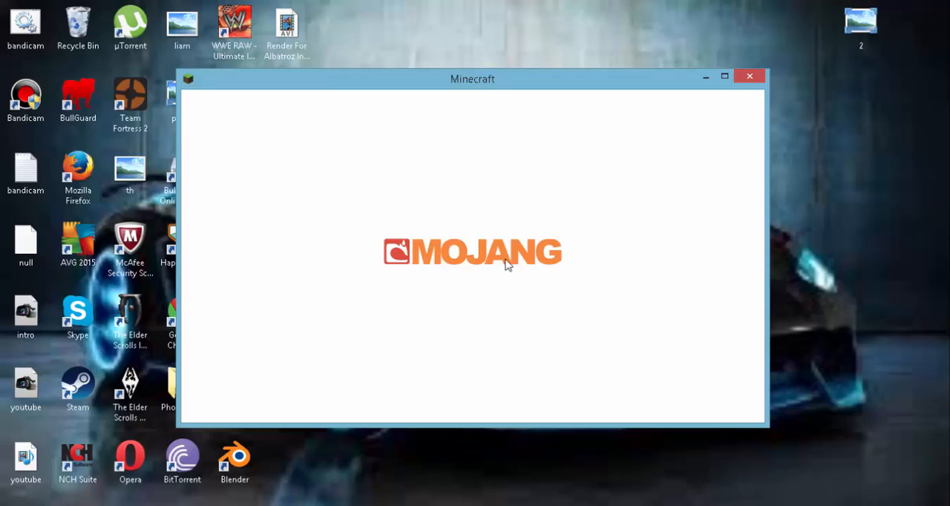
{"action": "mouse_move", "coordinate": [607, 262]}
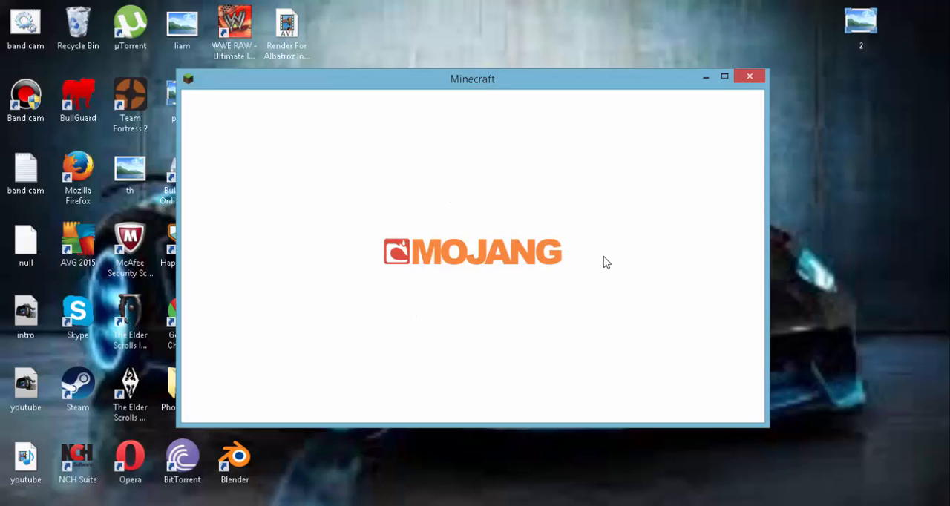
{"action": "mouse_move", "coordinate": [494, 161]}
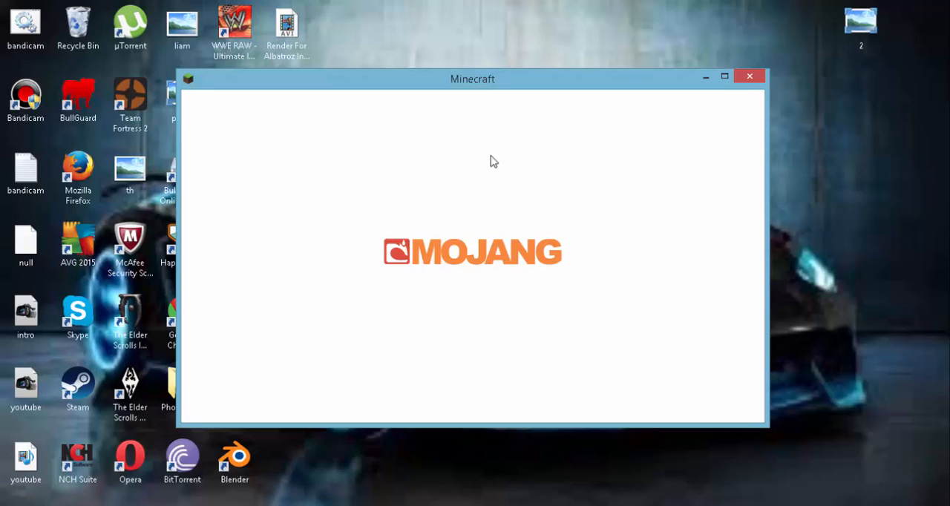
{"action": "mouse_move", "coordinate": [664, 249]}
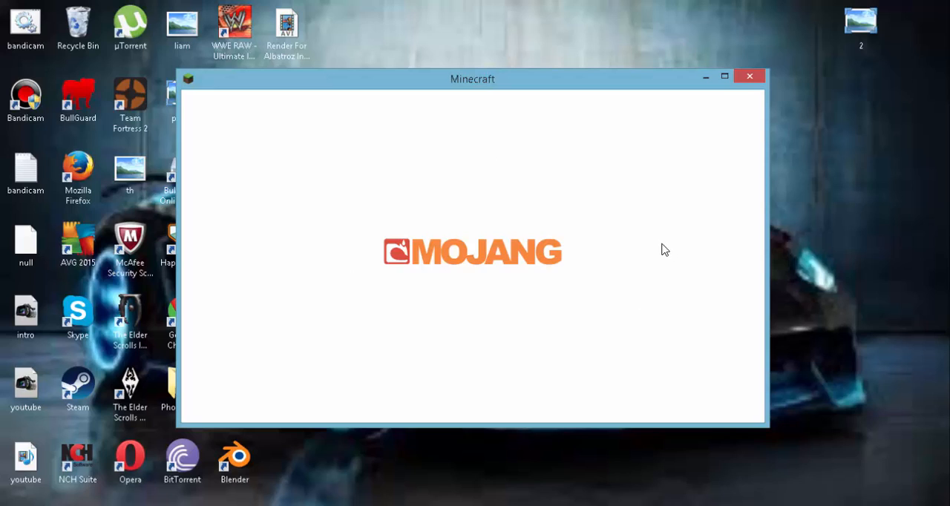
{"action": "mouse_move", "coordinate": [535, 202]}
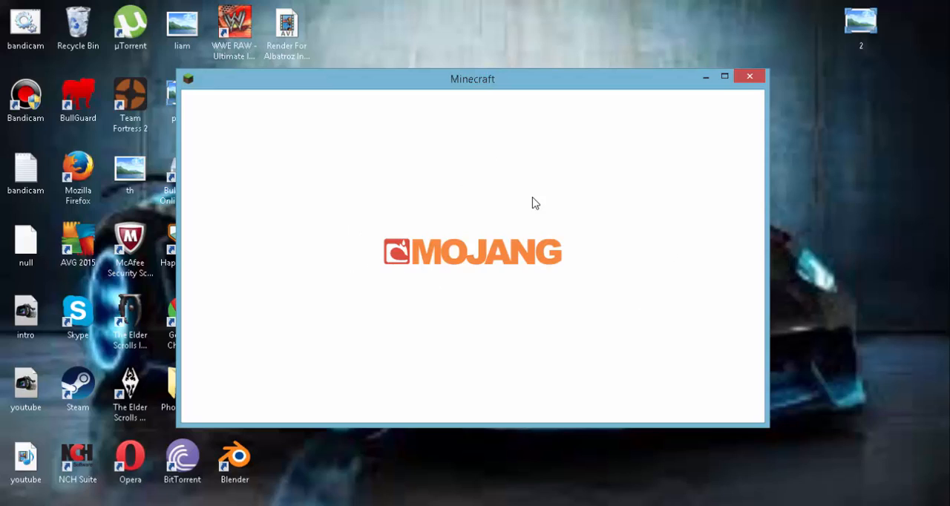
{"action": "mouse_move", "coordinate": [361, 210]}
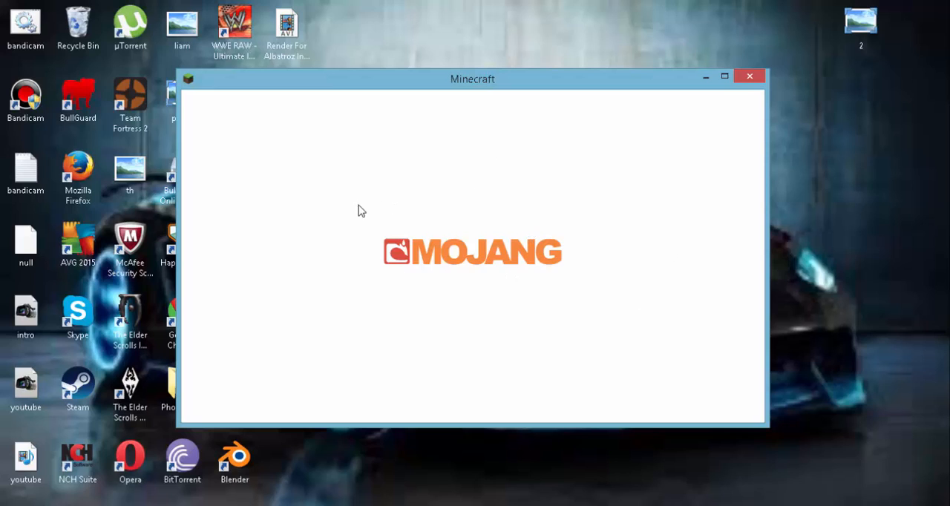
{"action": "mouse_move", "coordinate": [422, 277]}
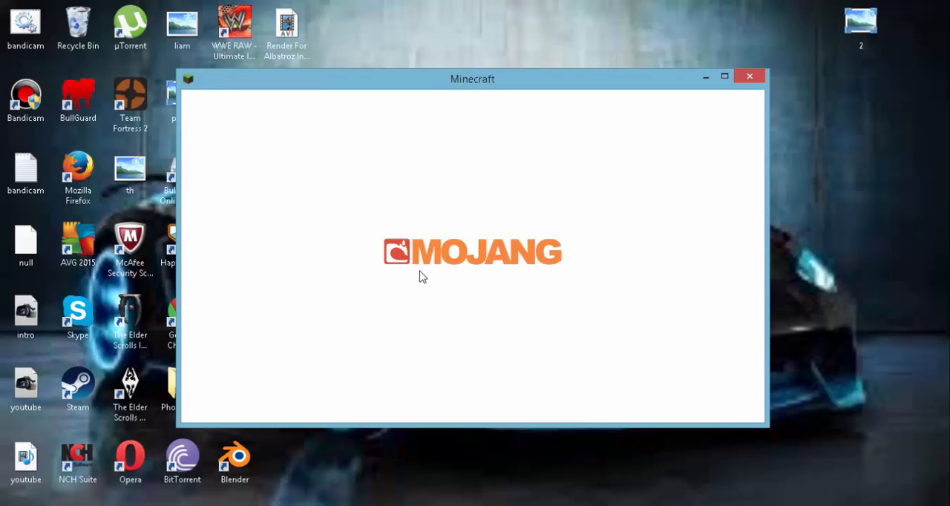